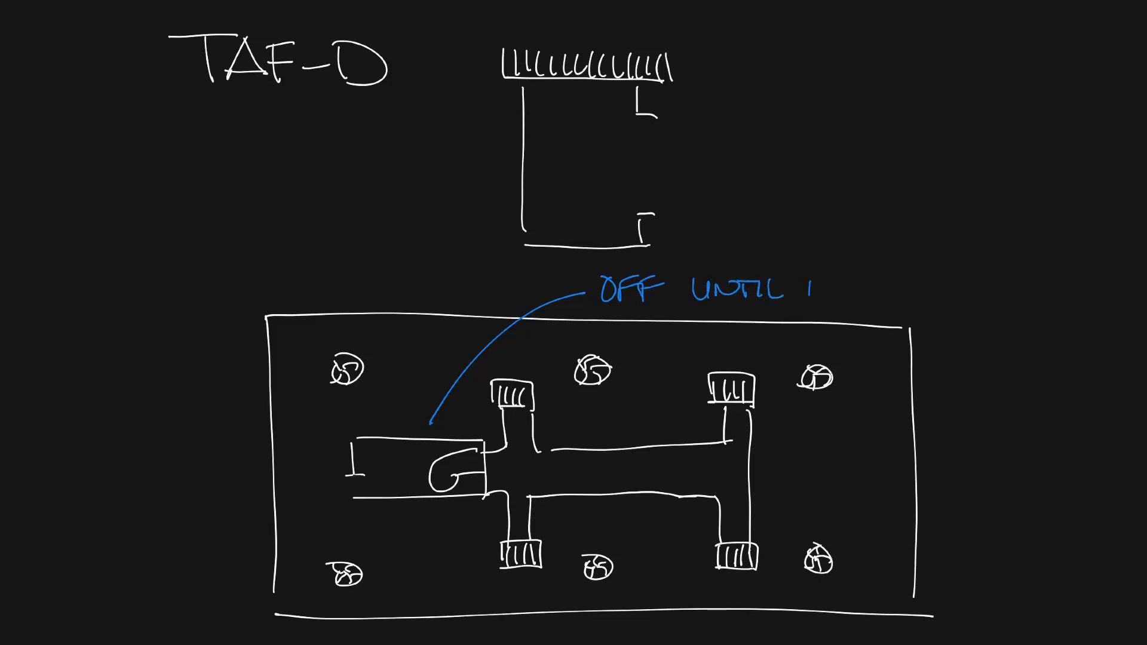
Finish the TAF-D label with 'NEEDED' and add the side note 'COULD ALSO DUCT TO TA DIFFUSERS'.
text(NEEDED)
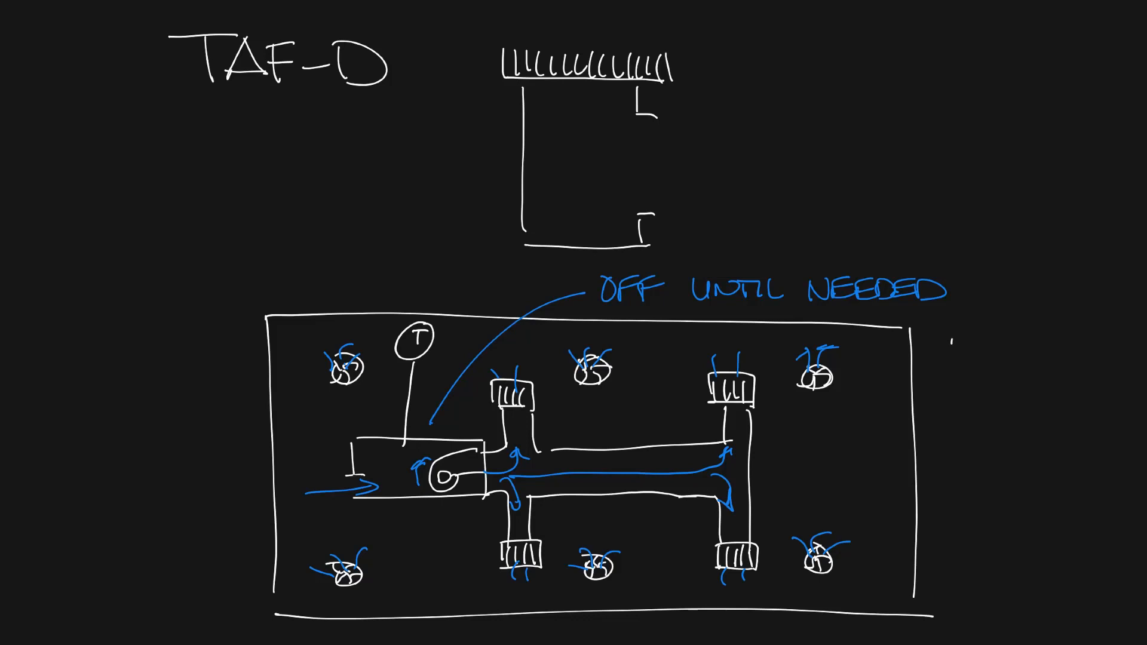
text(COULD ALSO)
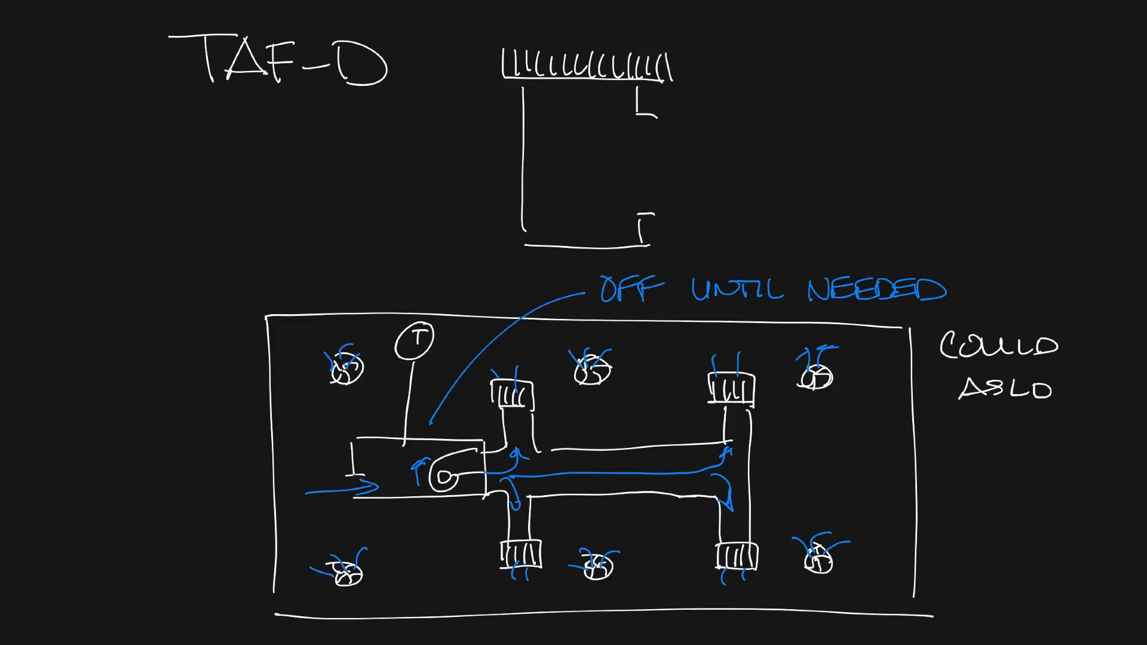
text(DUCT TO TAF-R SWIRL)
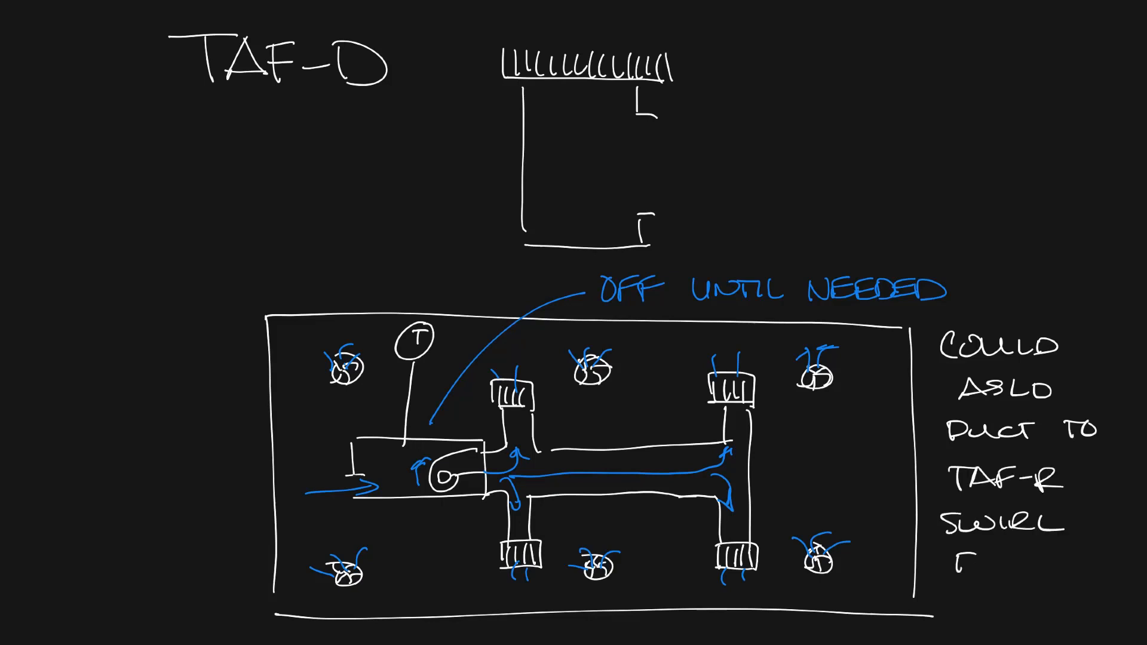
text(DIFFUSERS)
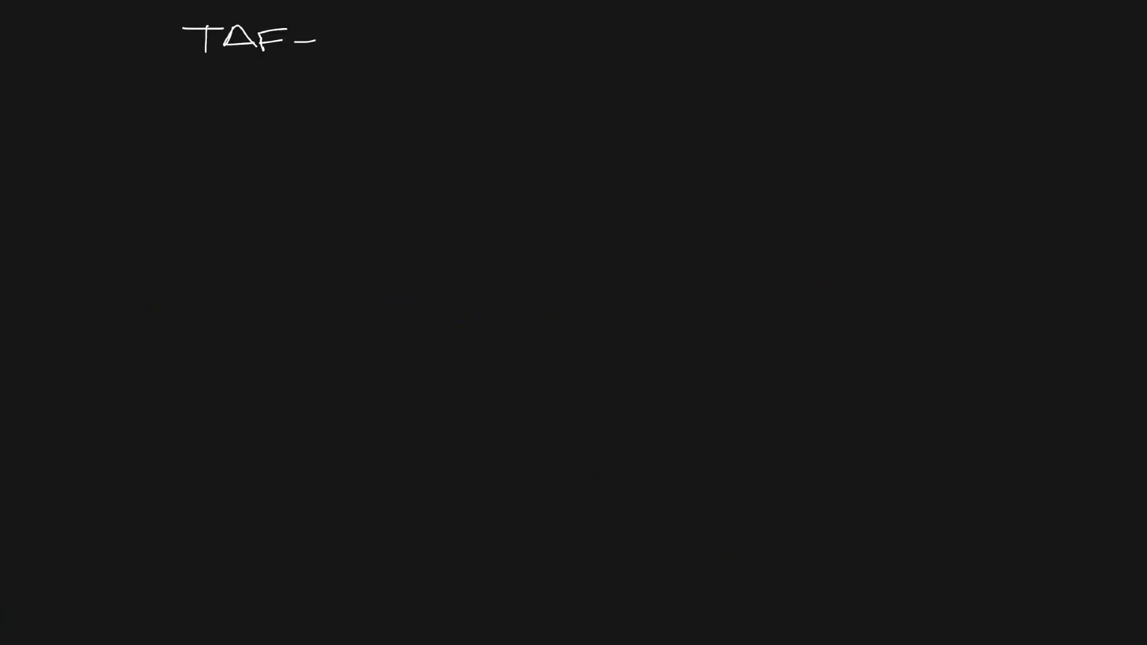
Write the TAF-V heading at the top of the new board.
drag(314, 40, 334, 48)
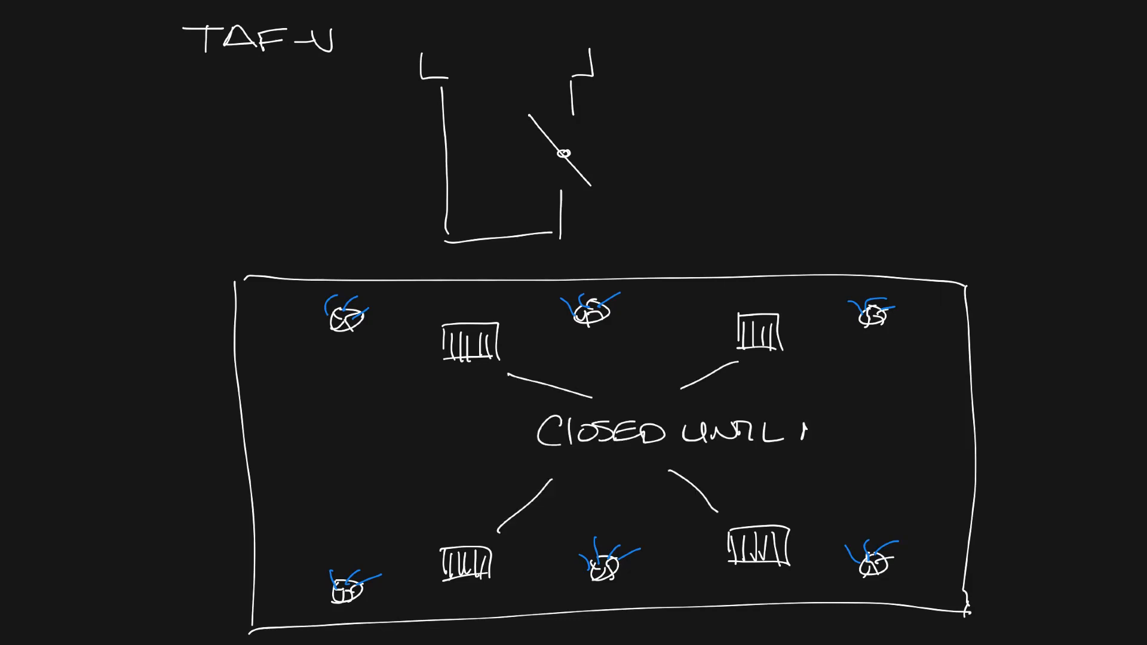
Complete the 'CLOSED UNTIL NEEDED' label and add the 'MODULATE' airflow note.
text(NEEDED)
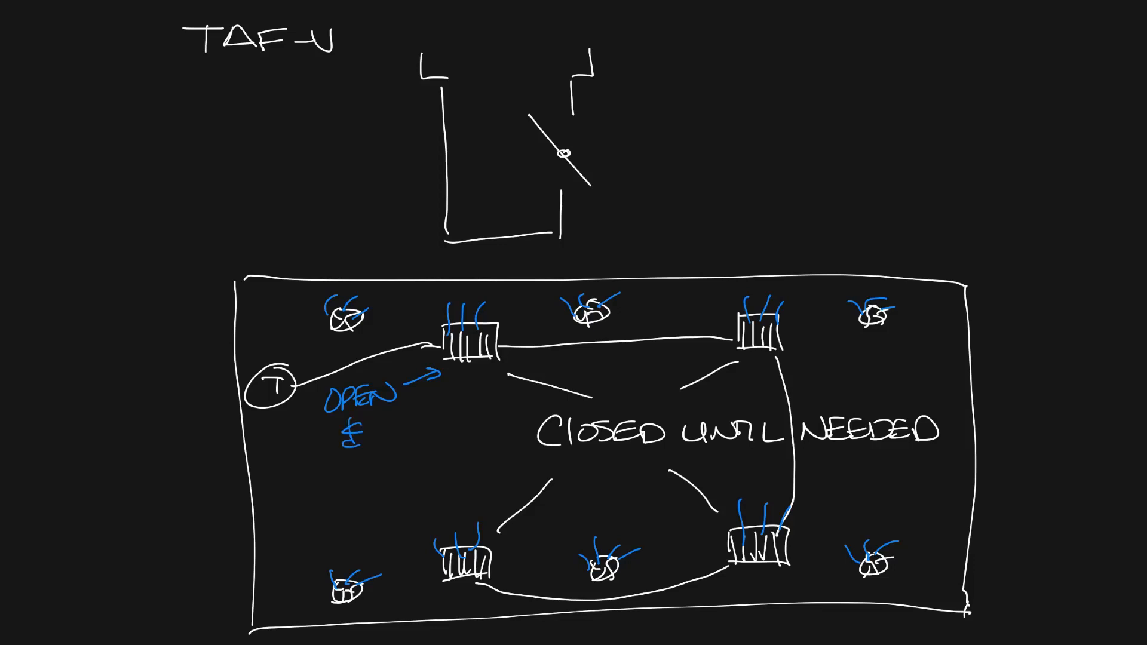
text(MODULATE)
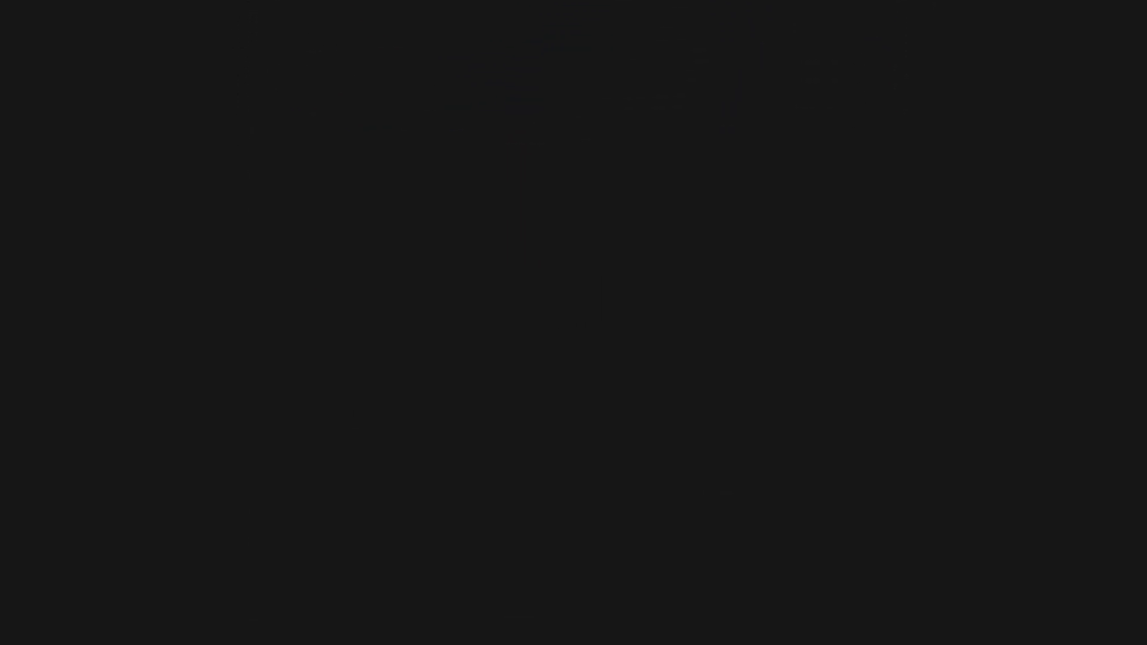
Write the TAF-HC heading in the top-left corner of the blank page.
drag(175, 55, 354, 55)
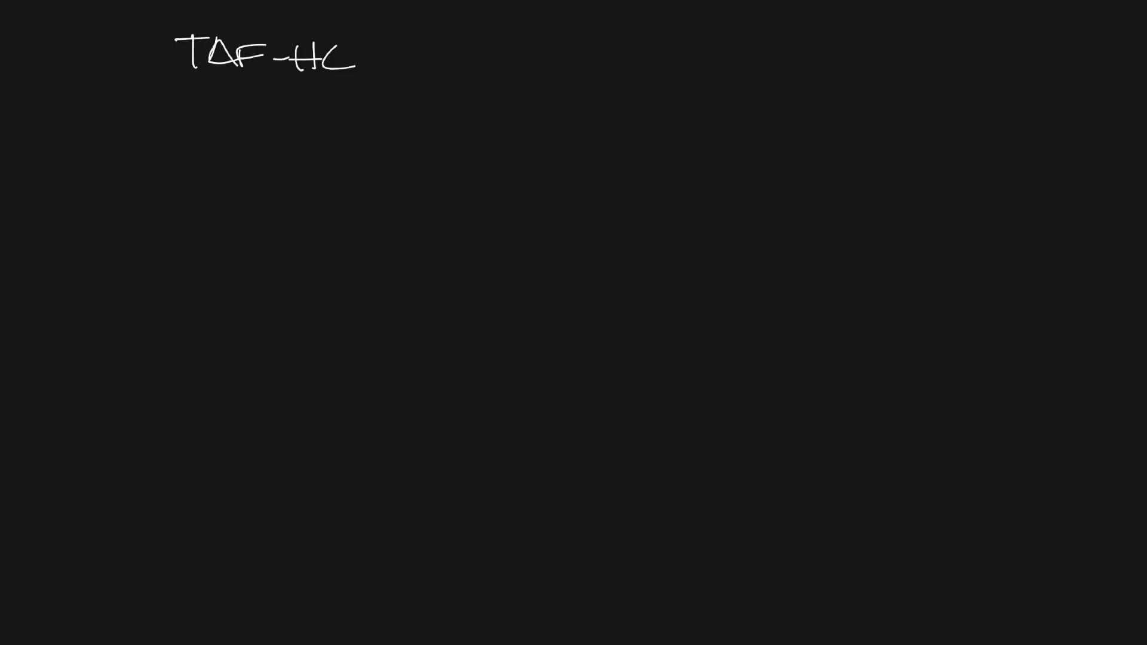